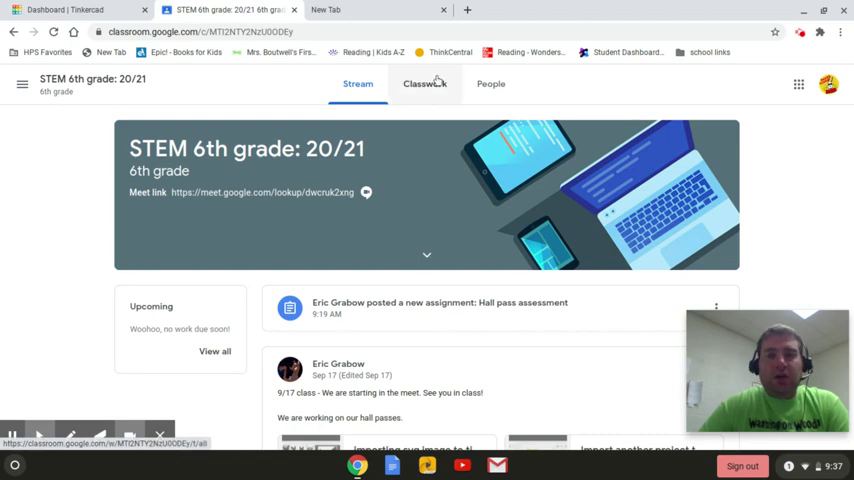
- From Classwork, view the Hall pass assessment assignment and reveal the Add or create options under Your work
{"action": "left_click", "coordinate": [424, 84]}
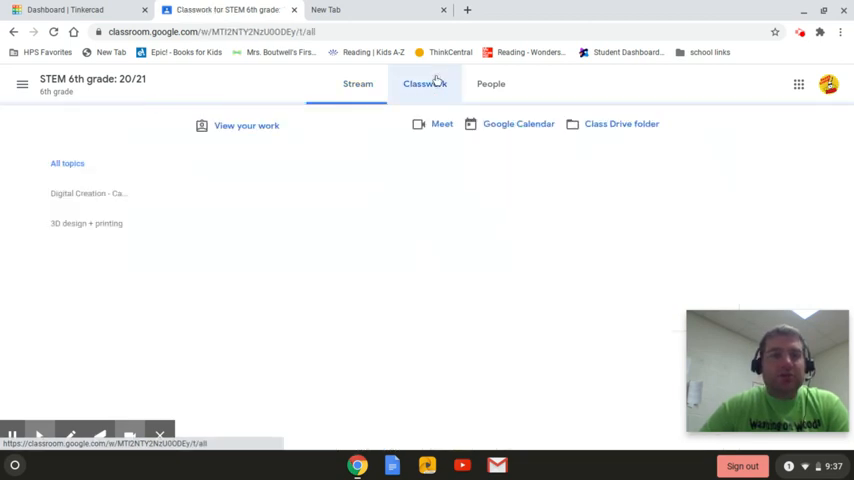
{"action": "left_click", "coordinate": [424, 84]}
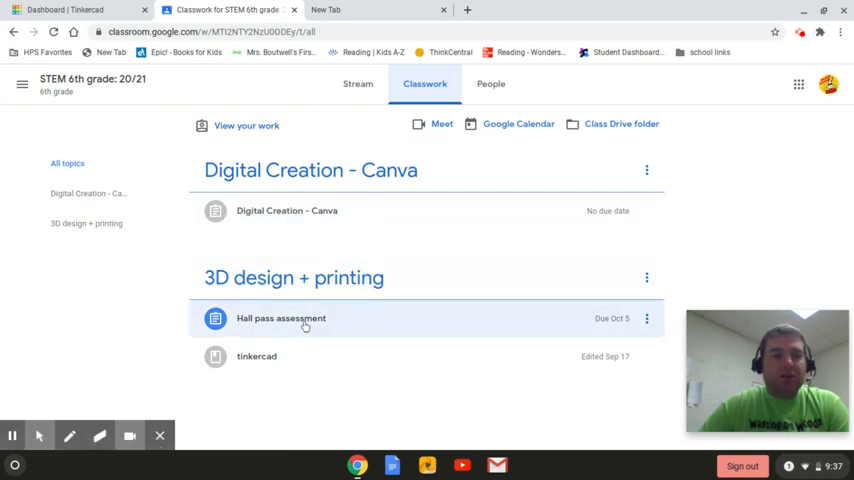
{"action": "left_click", "coordinate": [280, 318]}
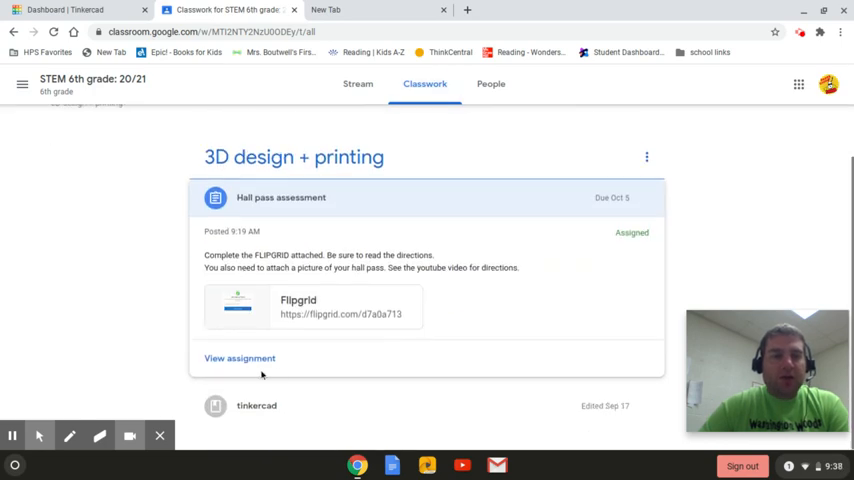
{"action": "left_click", "coordinate": [238, 358]}
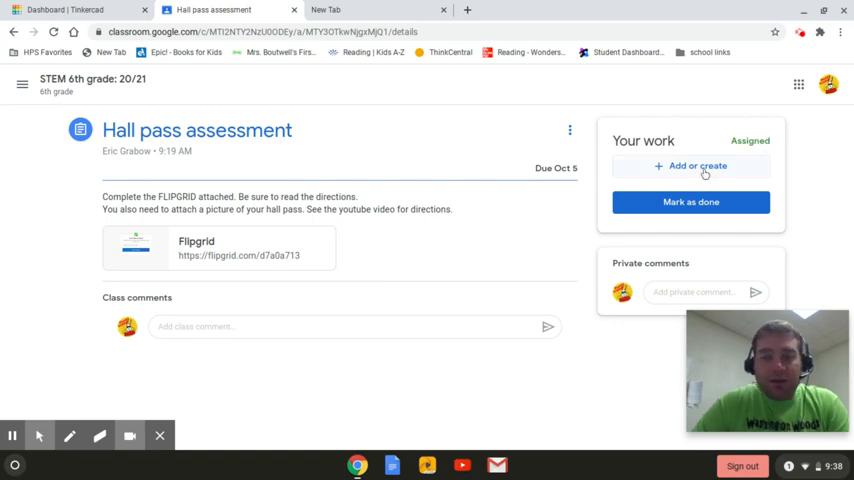
{"action": "left_click", "coordinate": [688, 166]}
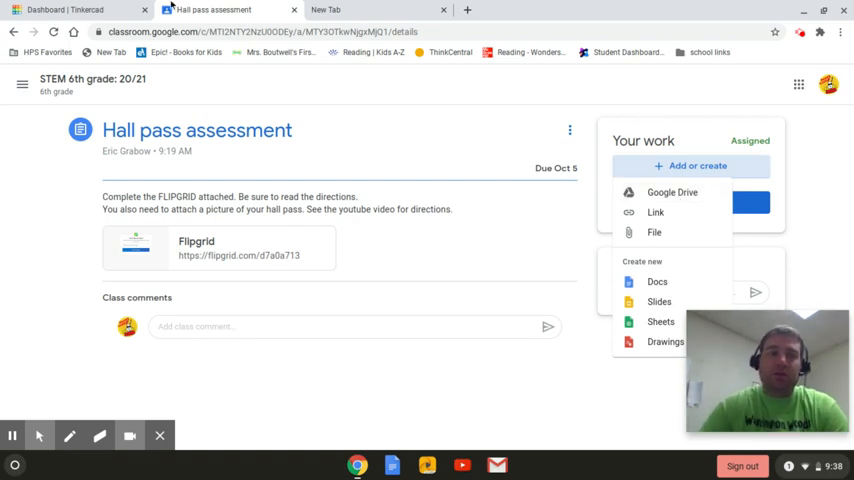
- Return to the Tinkercad dashboard, bring up the design's Send To options, then dismiss them
{"action": "left_click", "coordinate": [56, 12]}
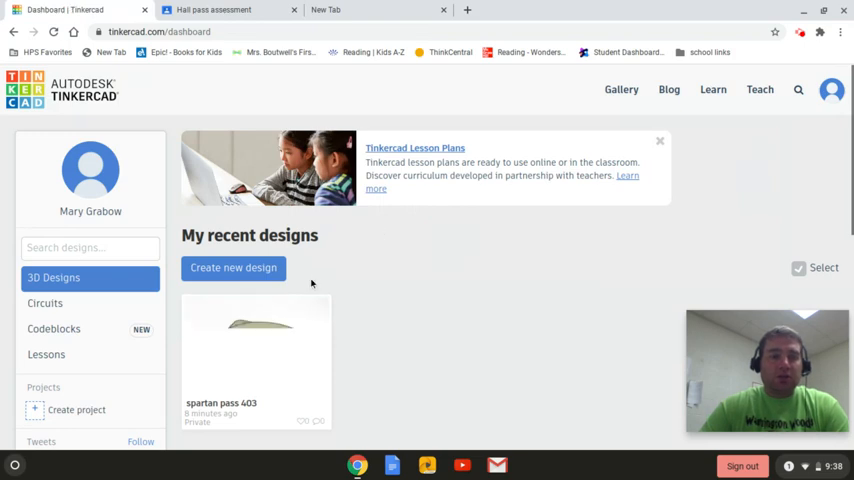
{"action": "mouse_move", "coordinate": [256, 348]}
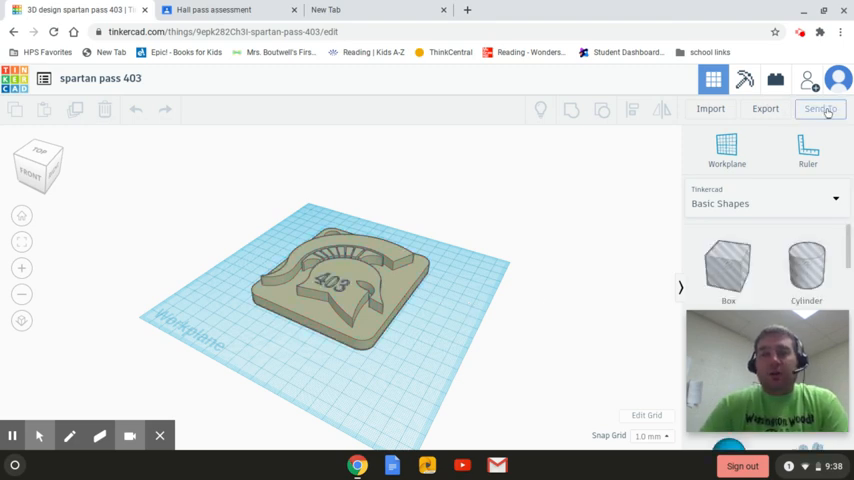
{"action": "left_click", "coordinate": [816, 108]}
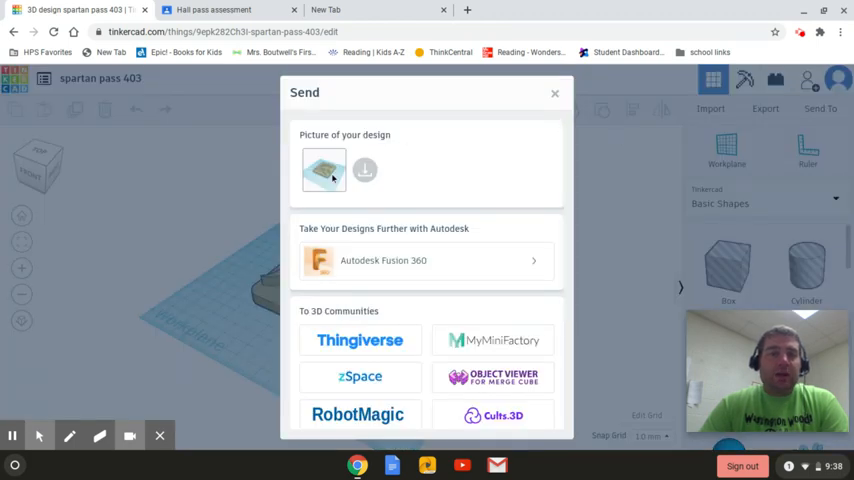
{"action": "mouse_move", "coordinate": [364, 170]}
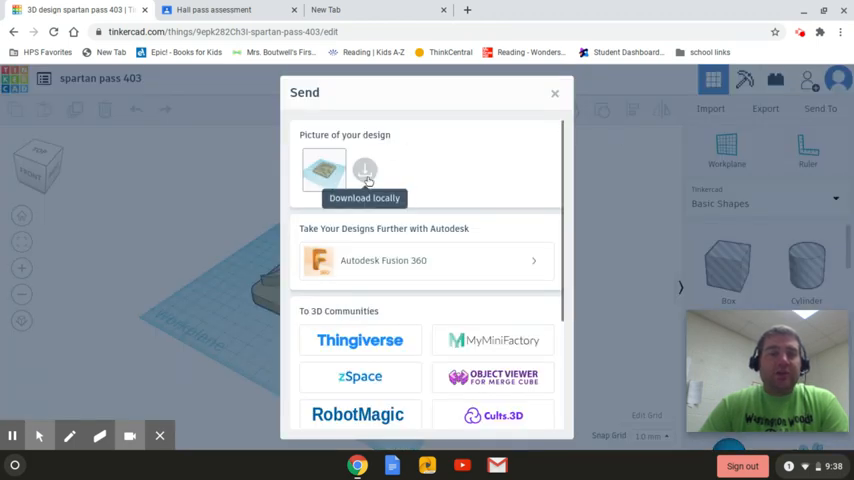
{"action": "mouse_move", "coordinate": [324, 176]}
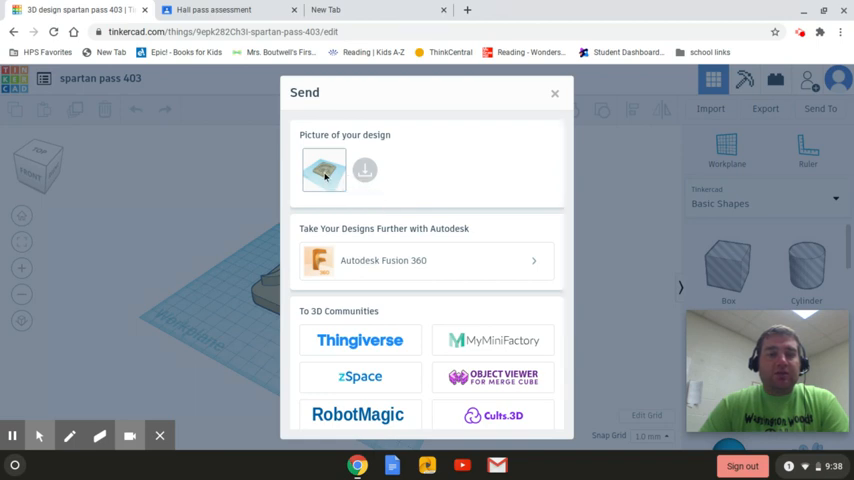
{"action": "left_click", "coordinate": [554, 92]}
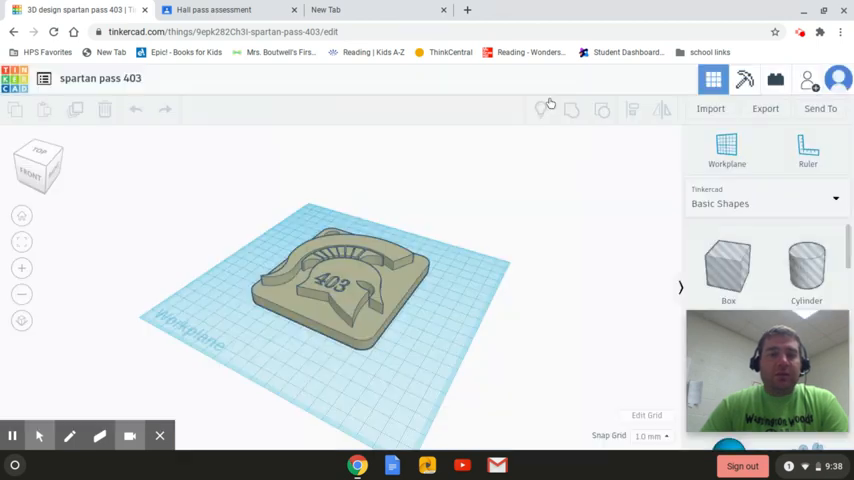
{"action": "mouse_move", "coordinate": [284, 318]}
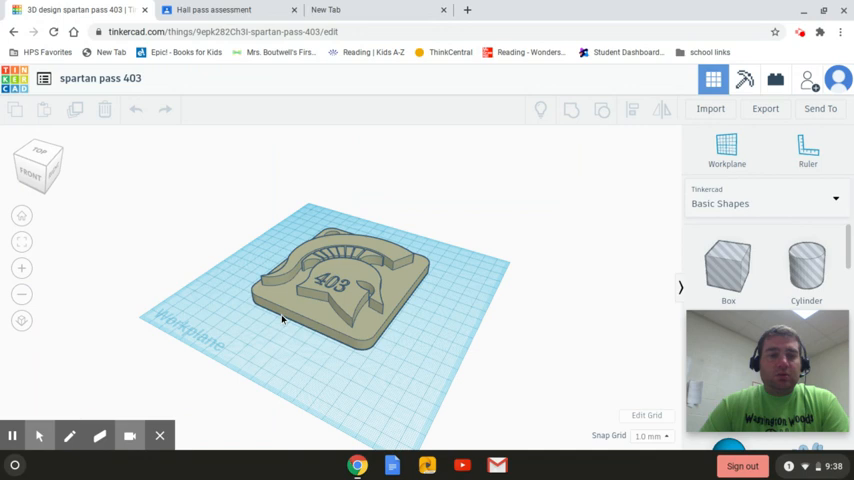
{"action": "mouse_move", "coordinate": [270, 364]}
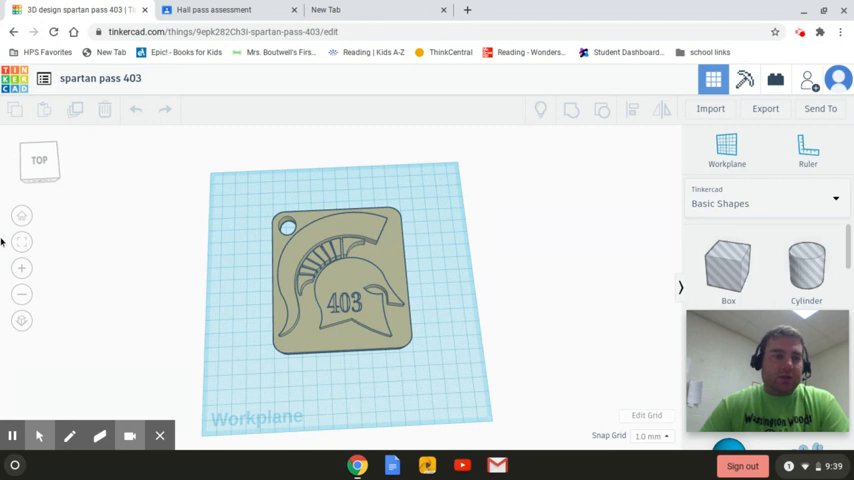
- Fit the design in view and download a picture of spartan pass 403 locally as a PNG
{"action": "left_click", "coordinate": [18, 268]}
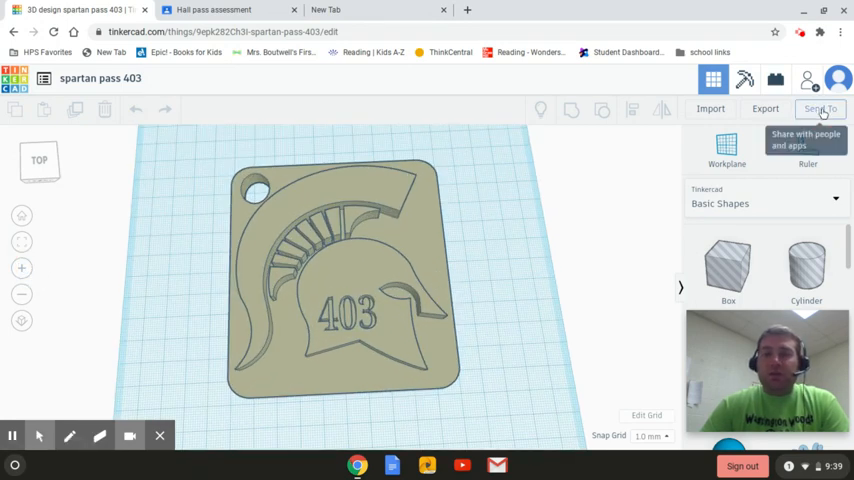
{"action": "left_click", "coordinate": [820, 108]}
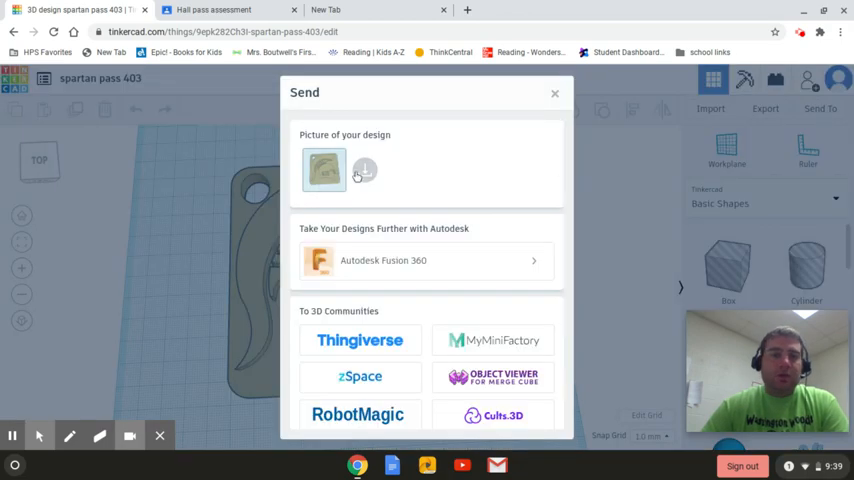
{"action": "mouse_move", "coordinate": [364, 170]}
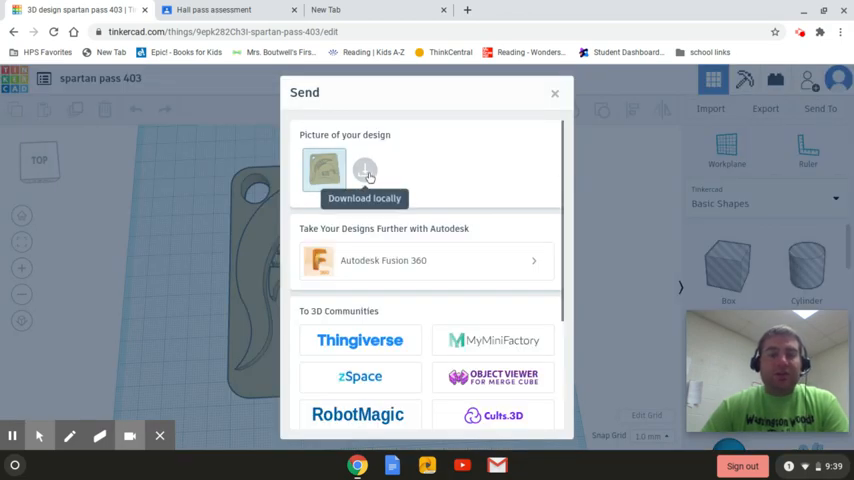
{"action": "left_click", "coordinate": [364, 170]}
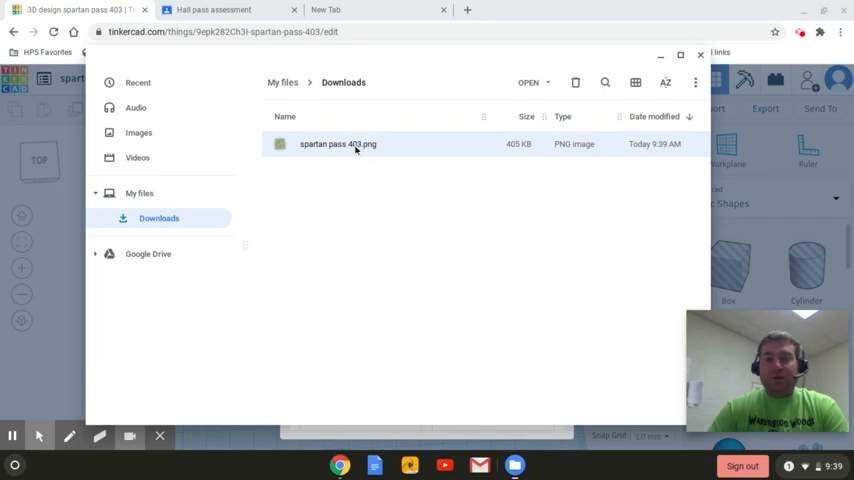
- Copy the spartan pass 403.png picture from the Downloads folder
{"action": "right_click", "coordinate": [336, 144]}
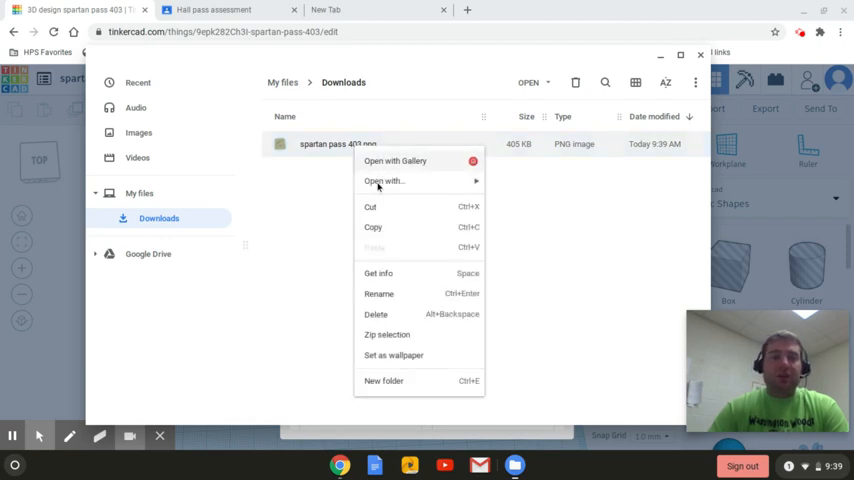
{"action": "mouse_move", "coordinate": [398, 228]}
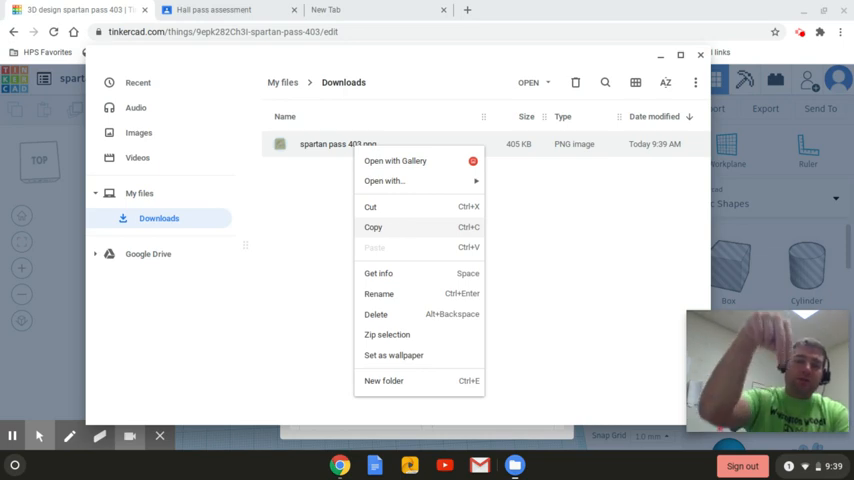
{"action": "left_click", "coordinate": [396, 234]}
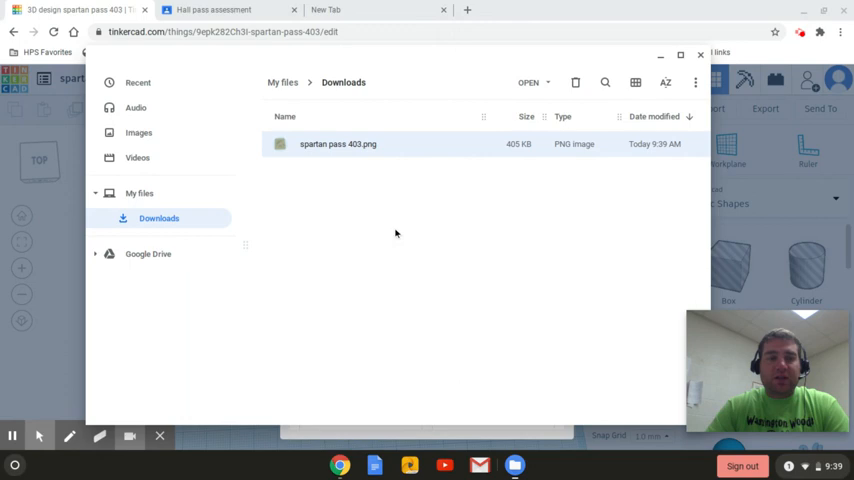
{"action": "mouse_move", "coordinate": [182, 202]}
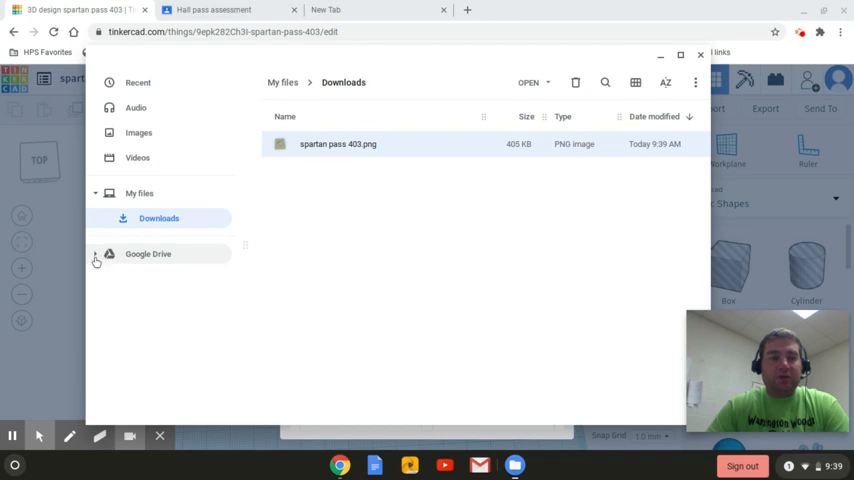
- Expand Google Drive > My Drive > Classroom and scroll to the STEM 6th grade course folders
{"action": "left_click", "coordinate": [96, 254]}
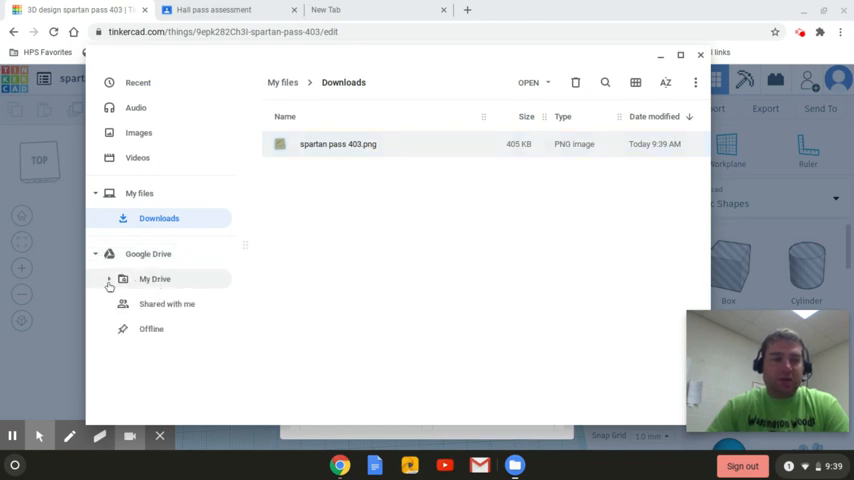
{"action": "left_click", "coordinate": [110, 280]}
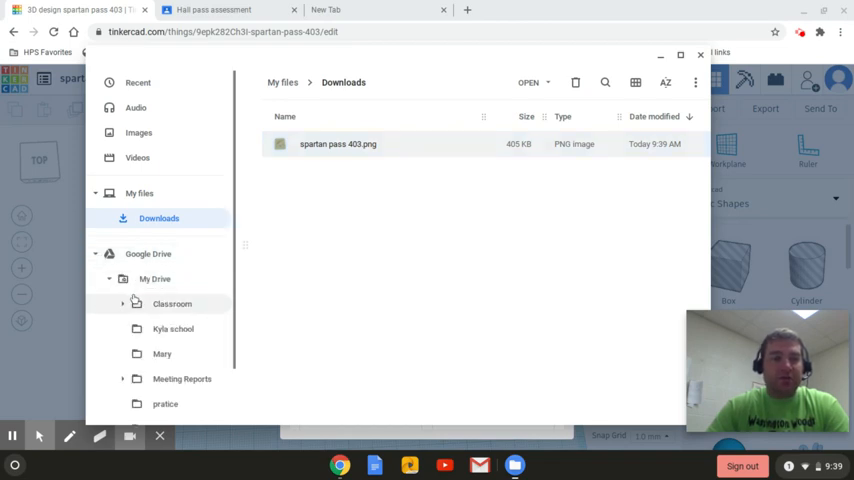
{"action": "scroll", "scroll_direction": "down", "scroll_amount": 3}
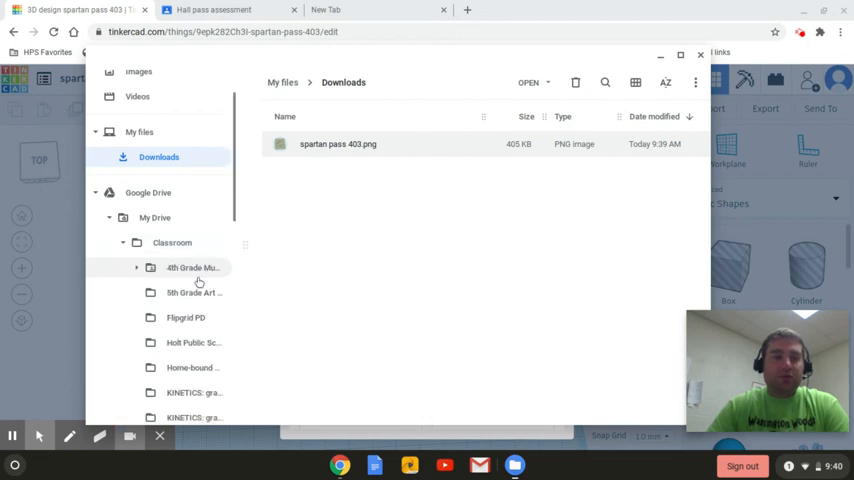
{"action": "scroll", "scroll_direction": "down", "scroll_amount": 3}
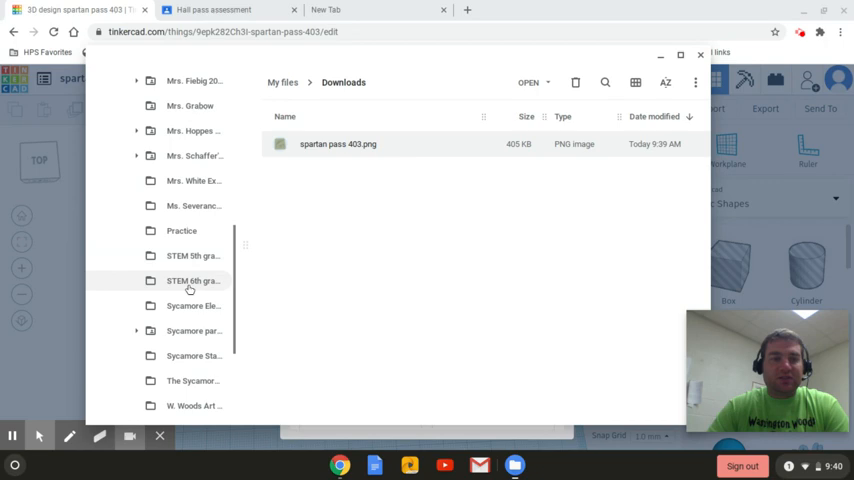
{"action": "mouse_move", "coordinate": [238, 288]}
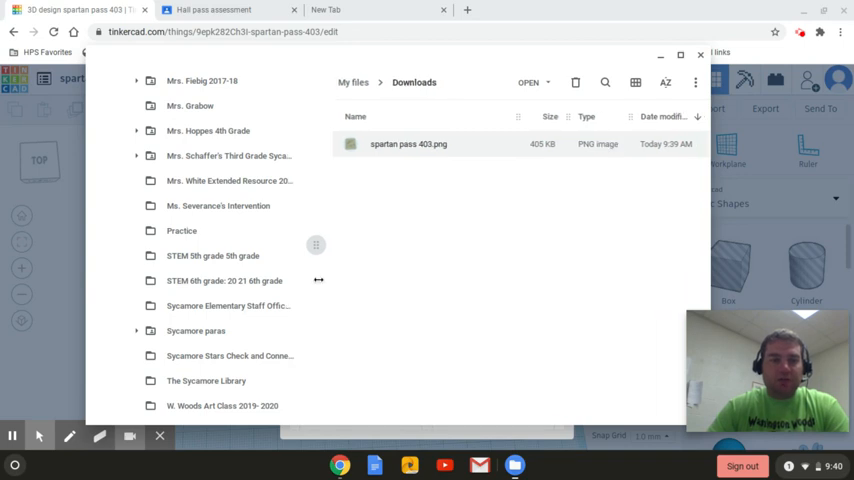
- Paste spartan pass 403.png into the STEM 6th grade: 20/21 6th grade Drive folder
{"action": "left_click", "coordinate": [224, 280]}
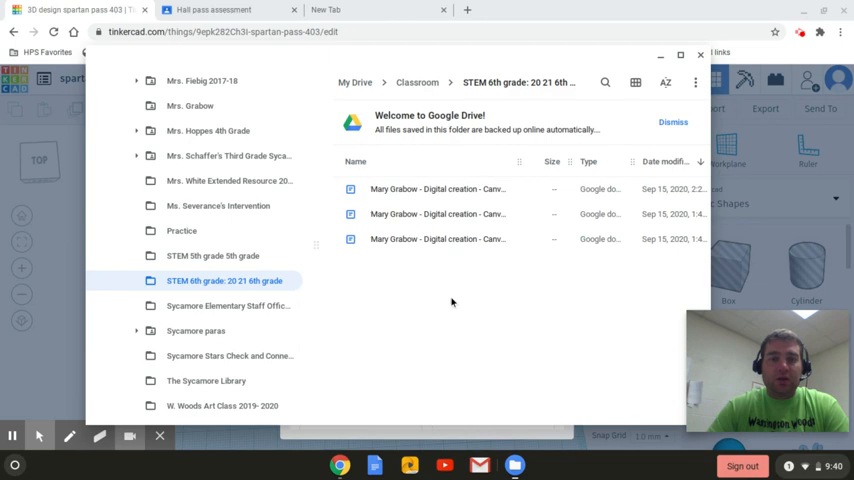
{"action": "right_click", "coordinate": [452, 302]}
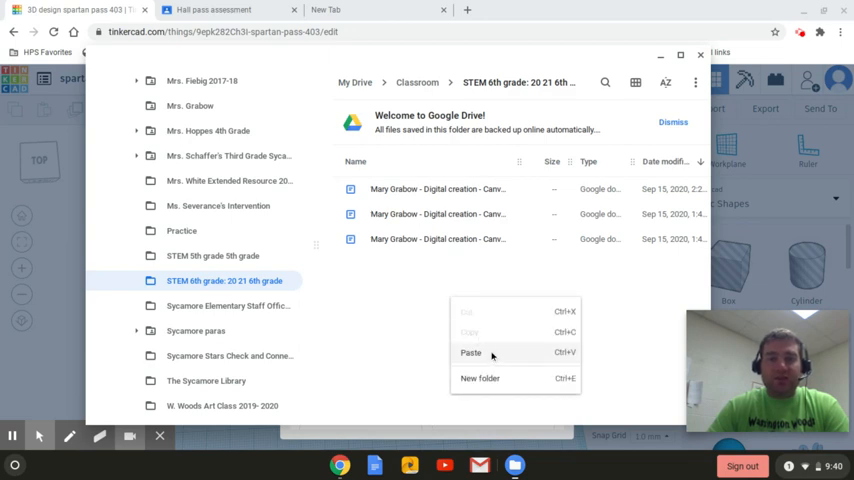
{"action": "left_click", "coordinate": [470, 352]}
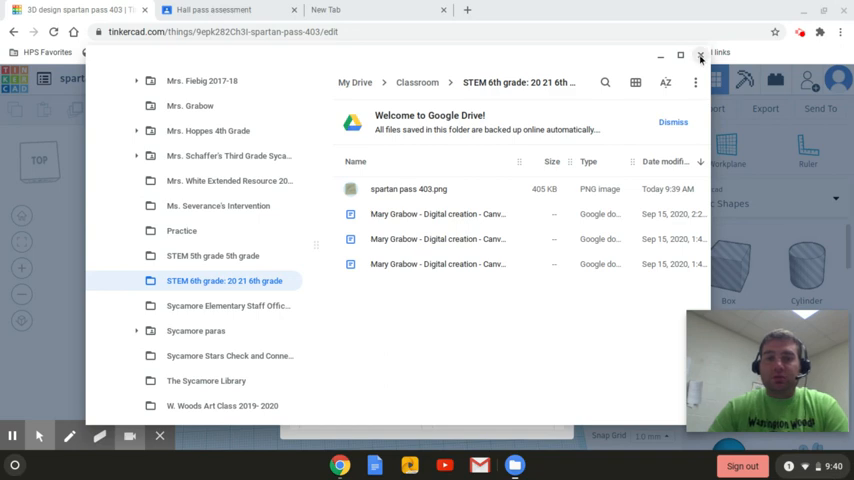
- Close the Files window and return to the Hall pass assessment in Classroom
{"action": "left_click", "coordinate": [698, 56]}
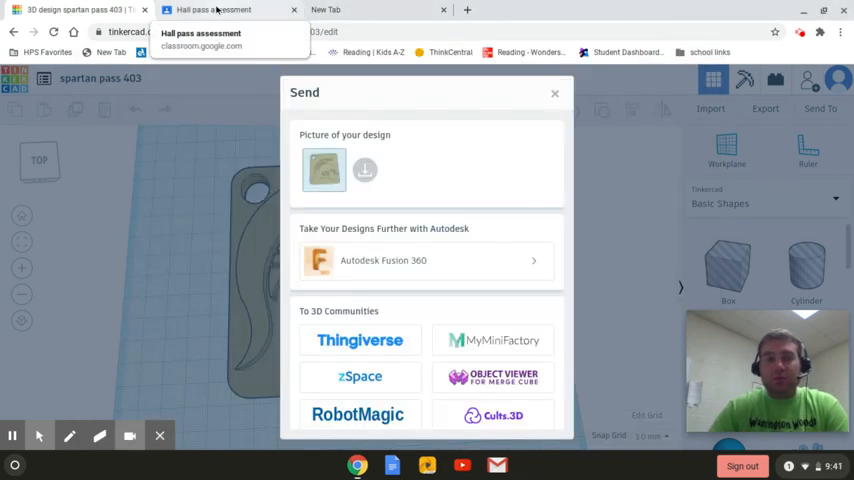
{"action": "left_click", "coordinate": [222, 12]}
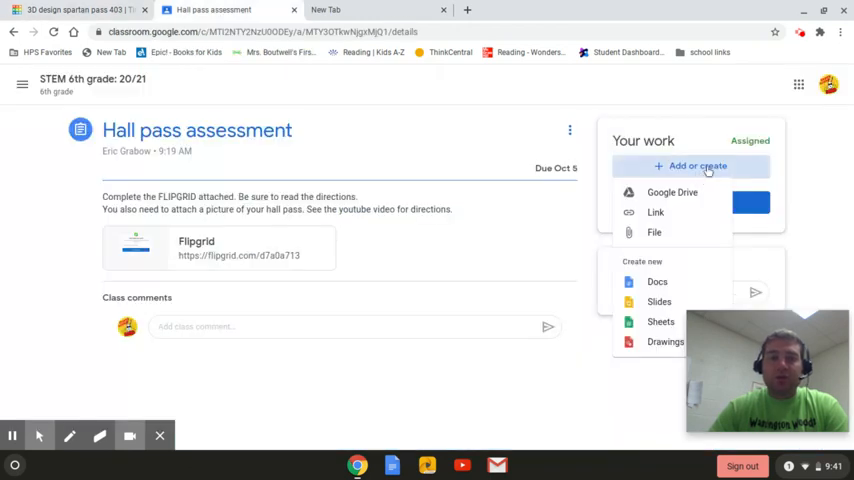
- Choose Google Drive as the source for adding work to the assignment
{"action": "left_click", "coordinate": [672, 192]}
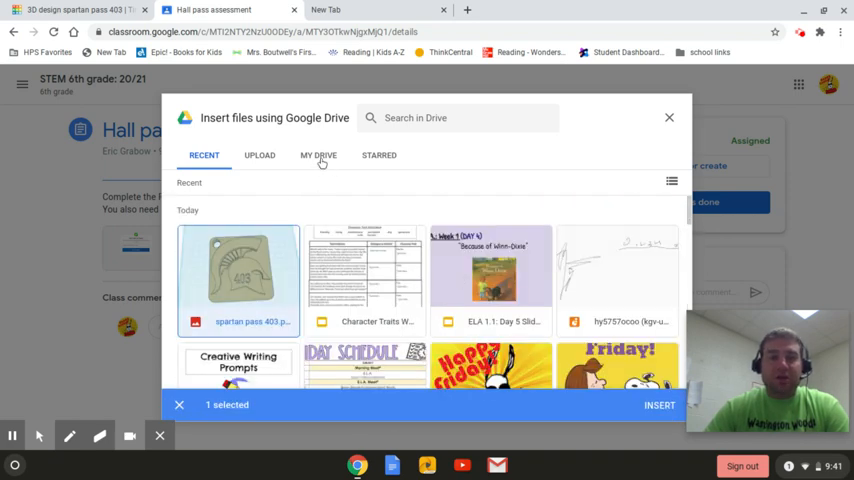
- Insert spartan pass 403.png from My Drive's STEM 6th grade: 20/21 6th grade folder as the attached work
{"action": "left_click", "coordinate": [318, 156]}
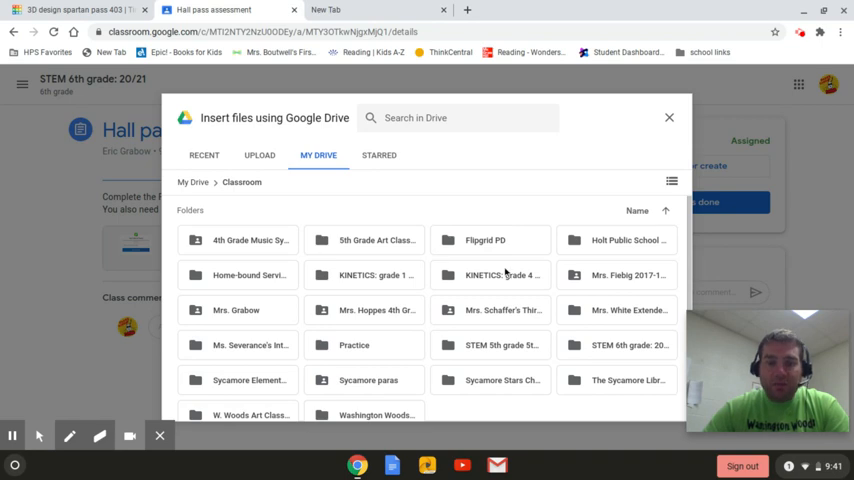
{"action": "scroll", "scroll_direction": "down", "scroll_amount": 3}
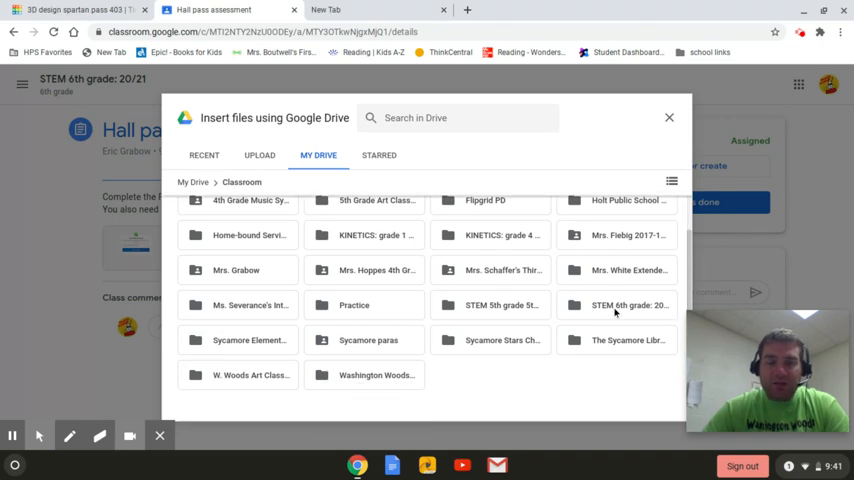
{"action": "left_click", "coordinate": [616, 304]}
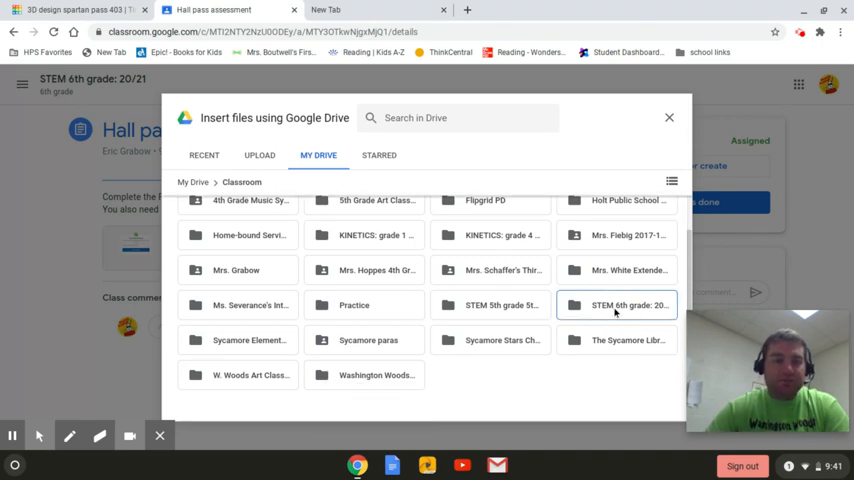
{"action": "double_click", "coordinate": [616, 304]}
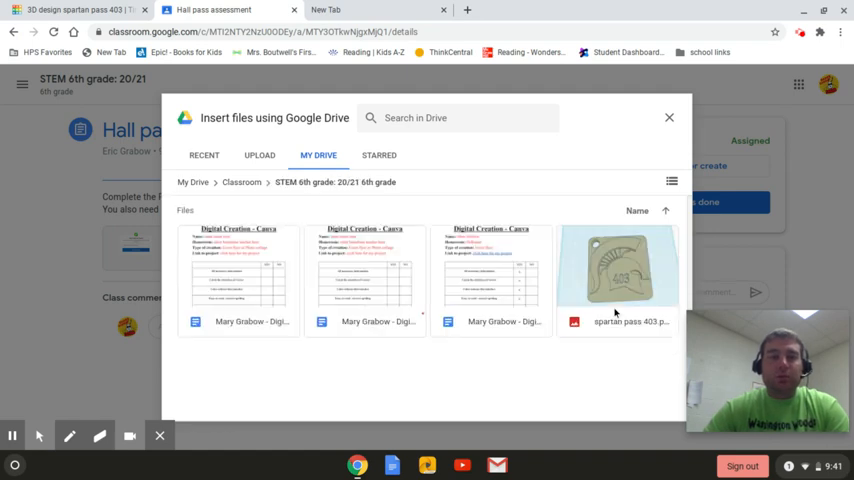
{"action": "left_click", "coordinate": [616, 276]}
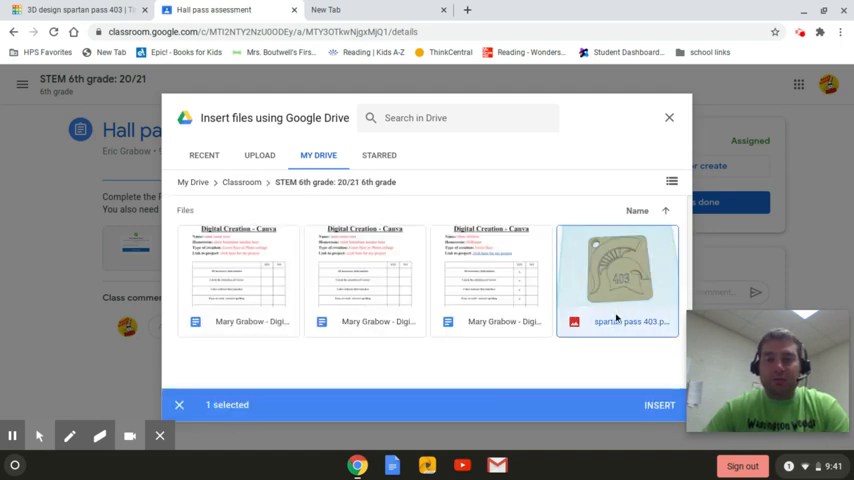
{"action": "left_click", "coordinate": [672, 402]}
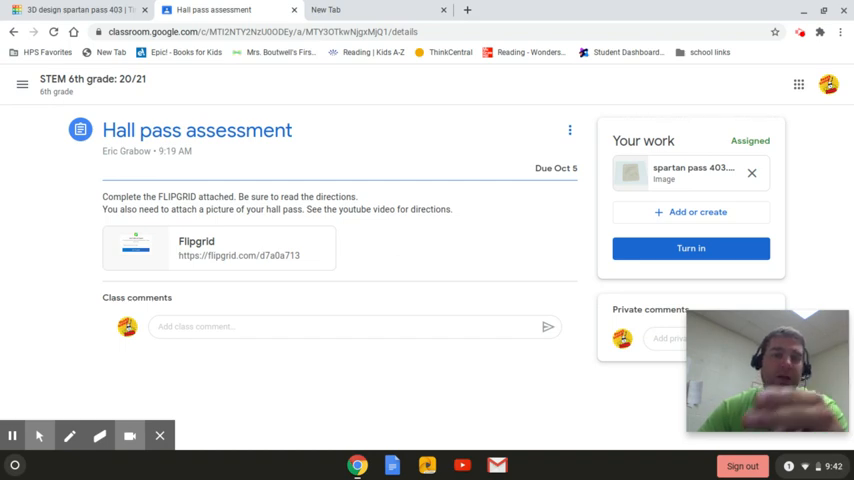
{"action": "mouse_move", "coordinate": [690, 248]}
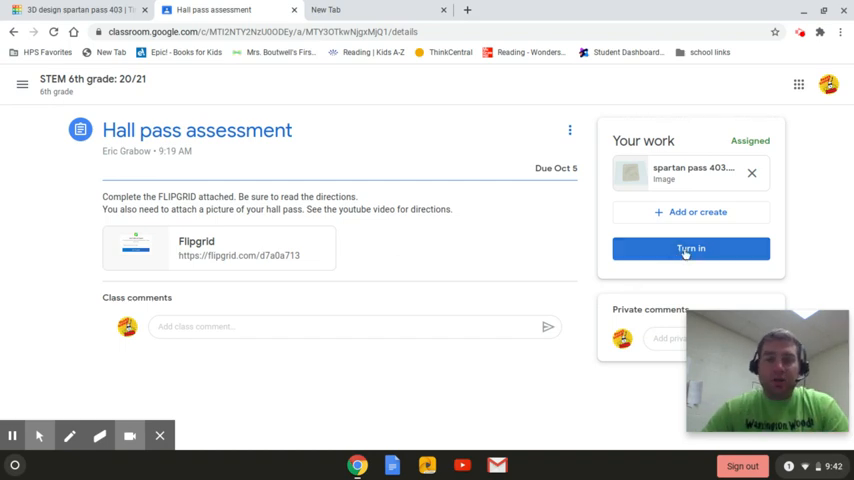
- Turn in the Hall pass assessment and confirm the submission
{"action": "left_click", "coordinate": [690, 248]}
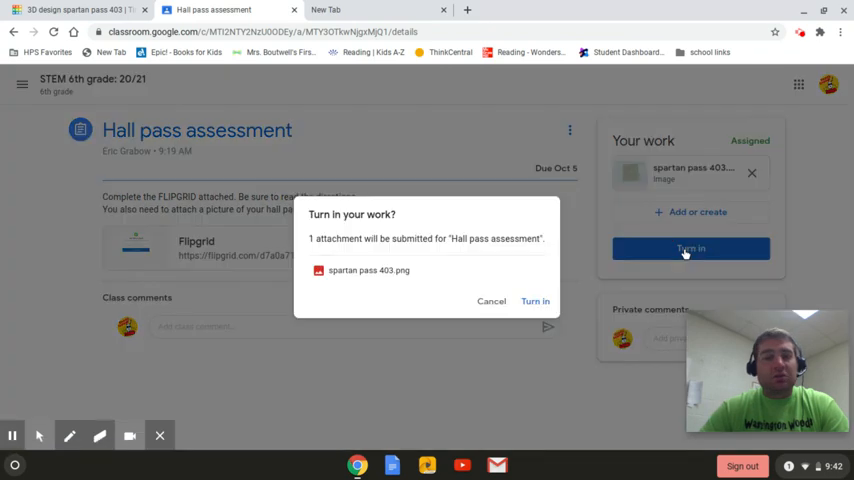
{"action": "mouse_move", "coordinate": [548, 318]}
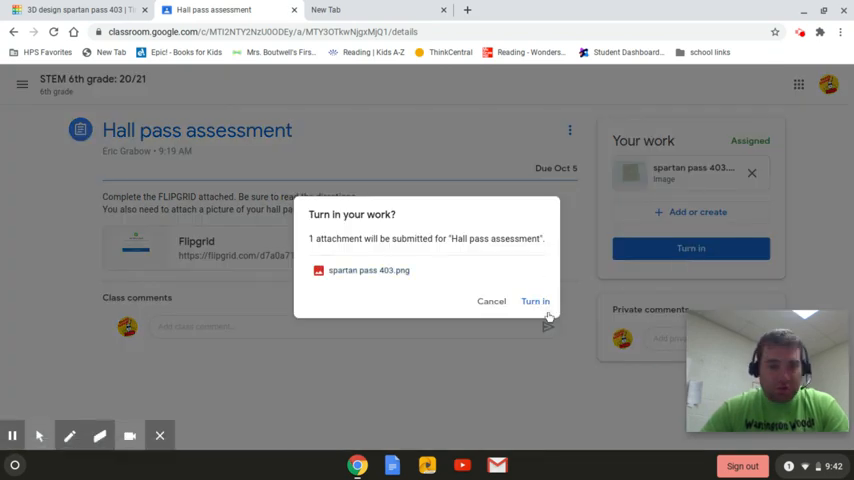
{"action": "left_click", "coordinate": [536, 300]}
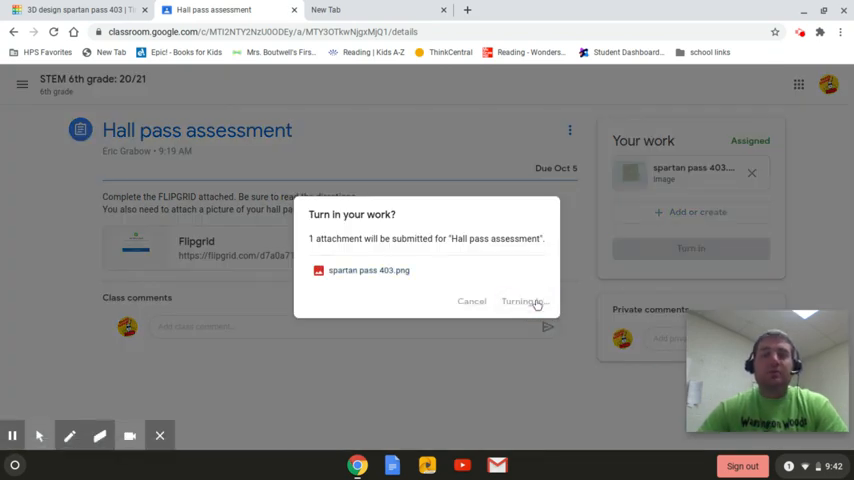
{"action": "left_click", "coordinate": [520, 300]}
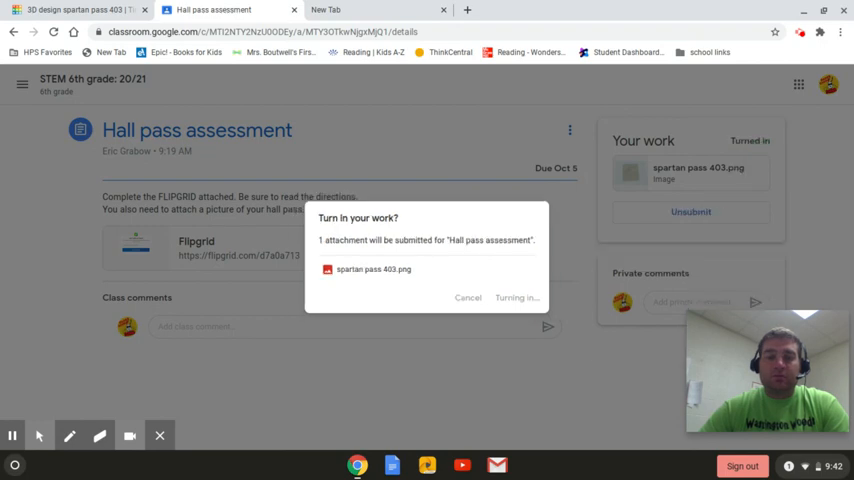